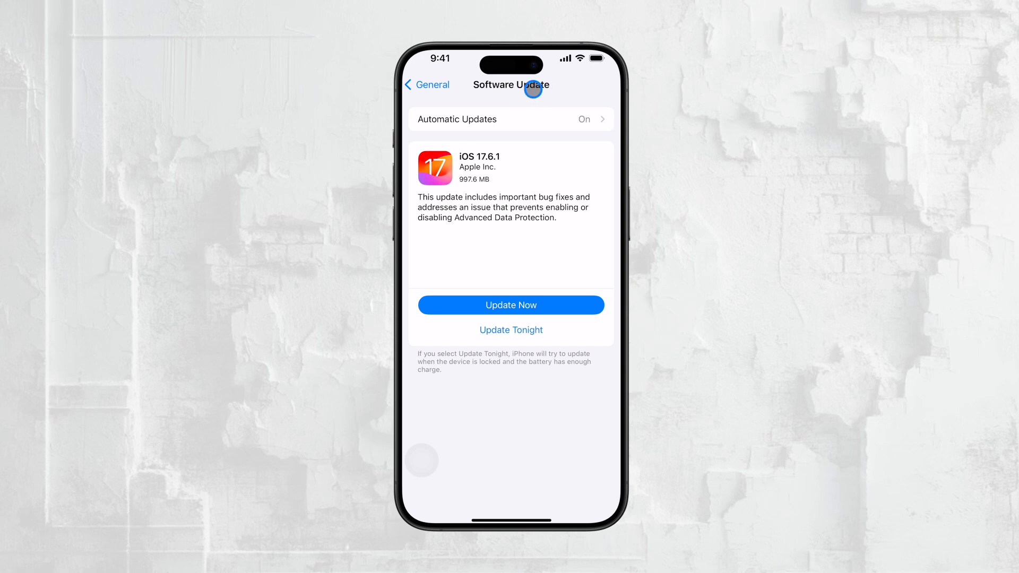
Leave Software Update, go to Wi-Fi and show details of the connected network UPC2229839.
left_click(427, 84)
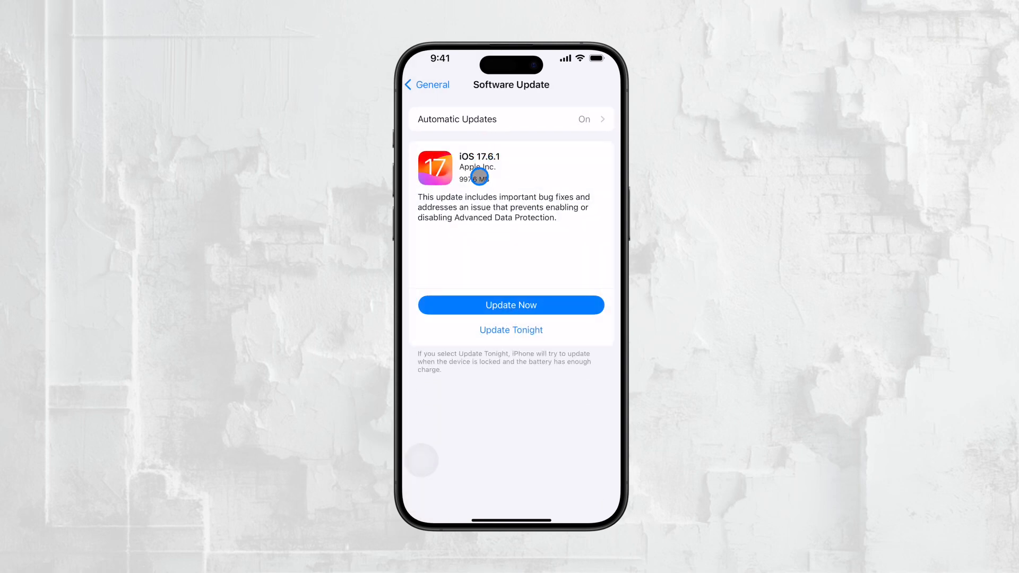
mouse_move(465, 145)
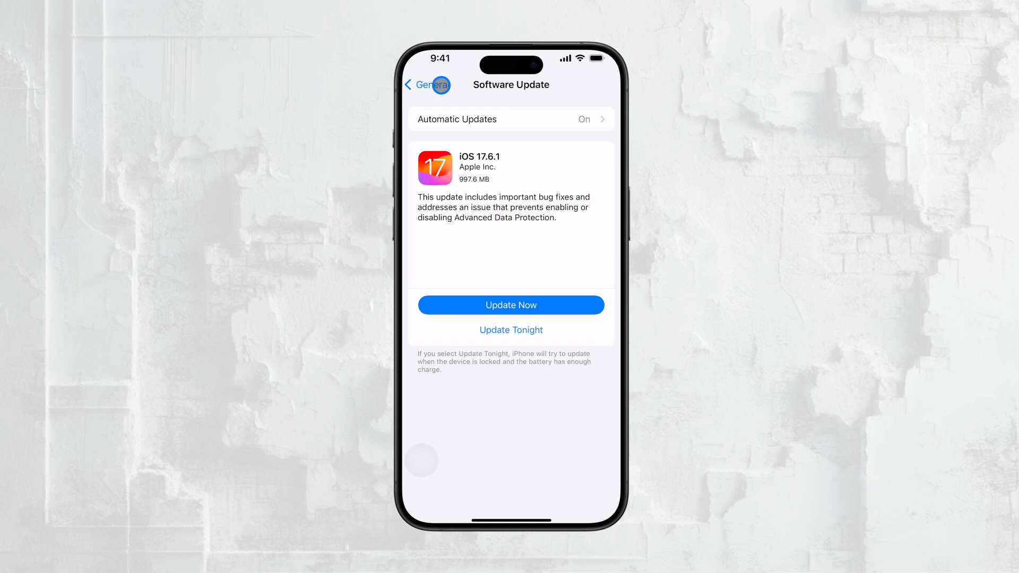
left_click(427, 85)
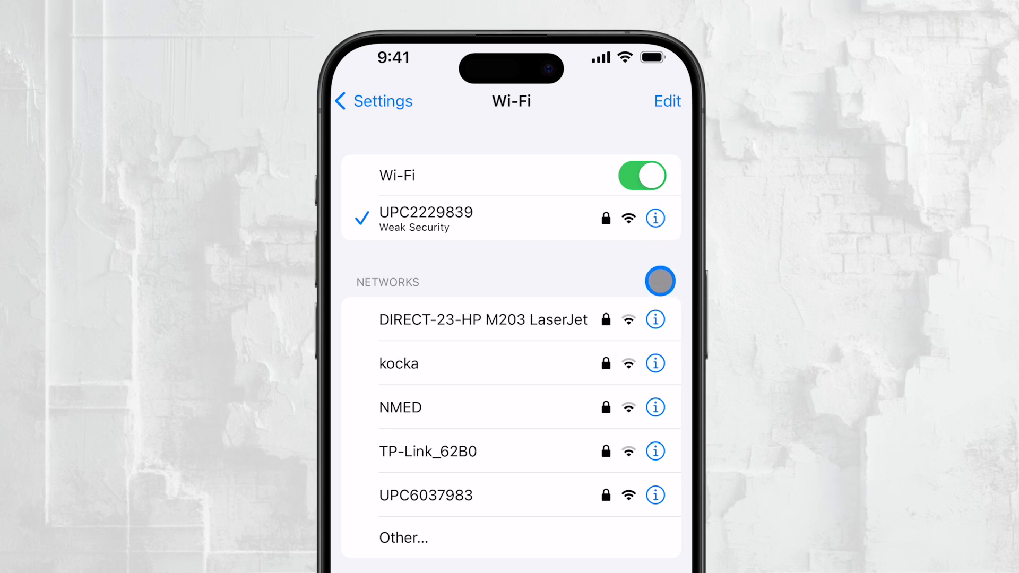
left_click(659, 281)
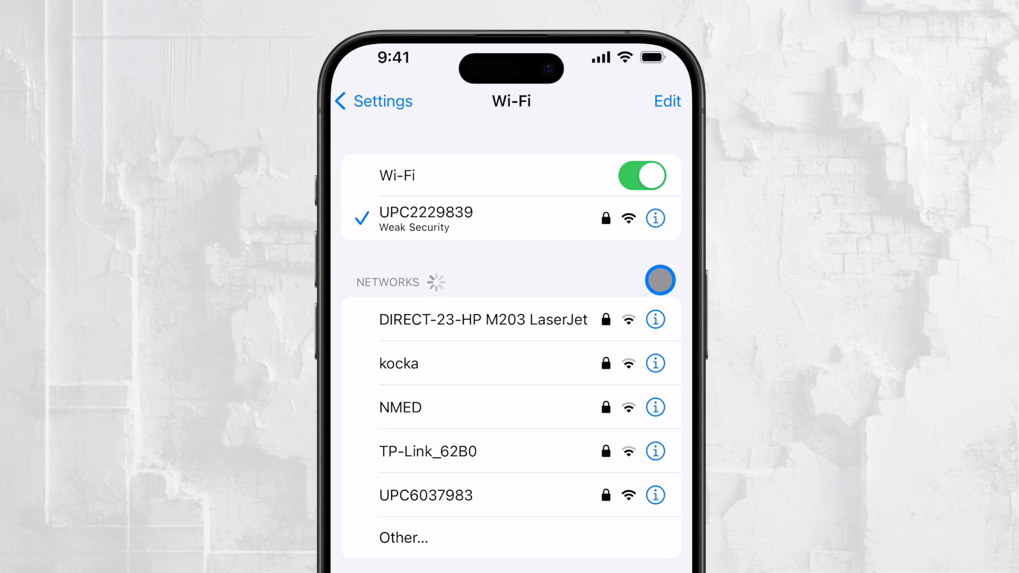
left_click(656, 217)
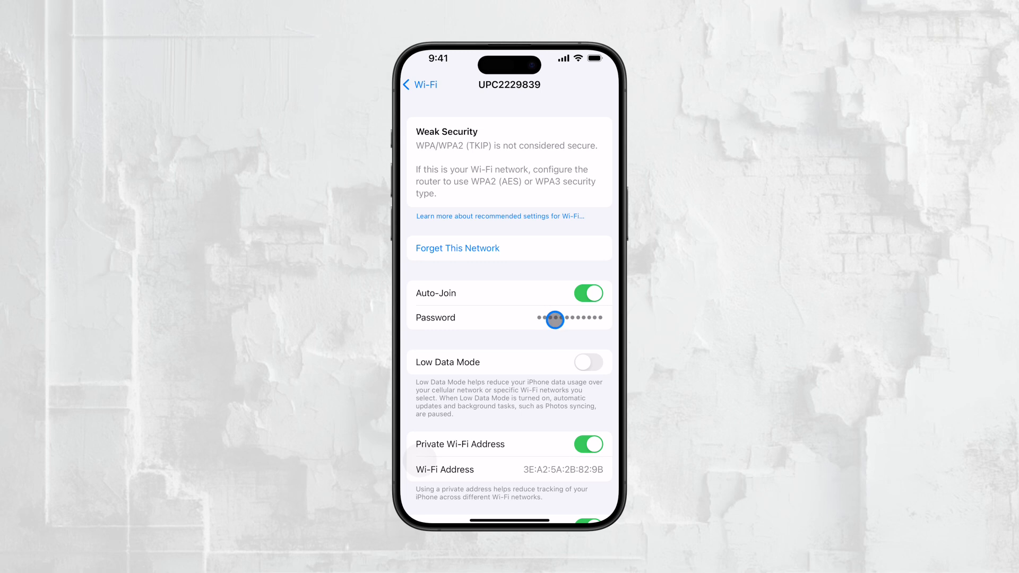
Reveal UPC2229839's saved password via Face ID, then return to the Wi-Fi list.
left_click(554, 318)
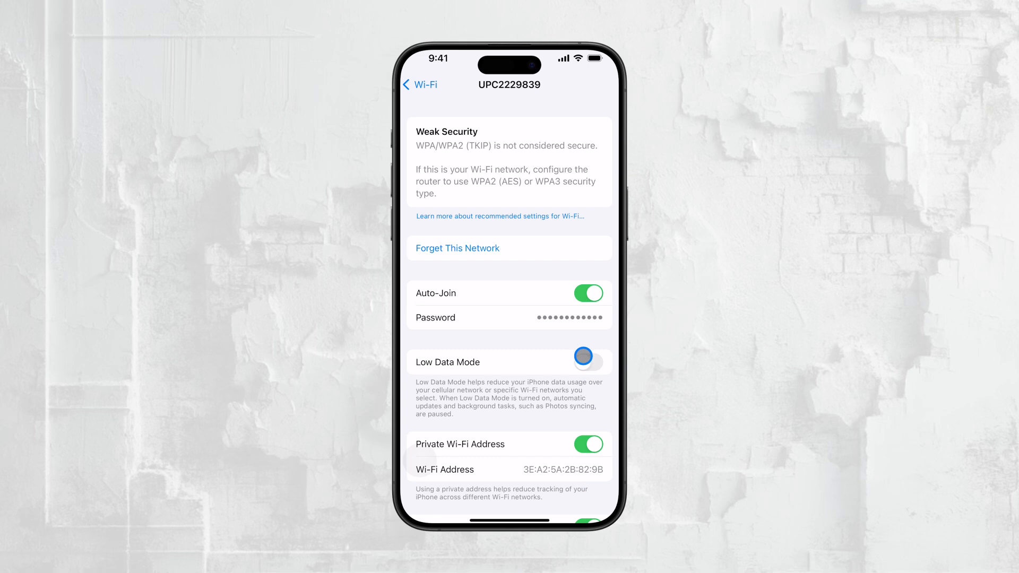
left_click(587, 362)
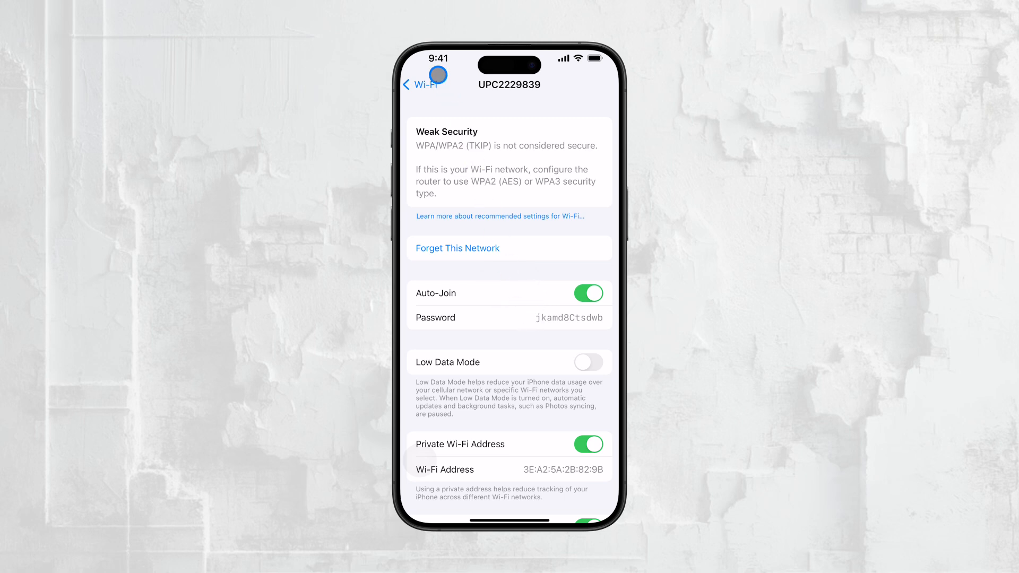
left_click(420, 85)
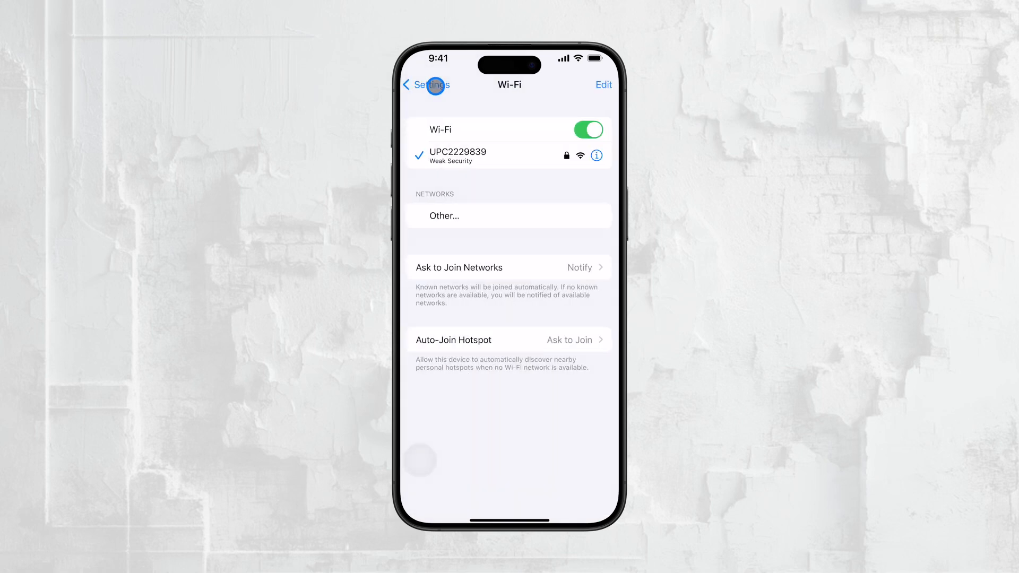
Return to the main Settings page and reopen Settings from the home screen.
left_click(422, 85)
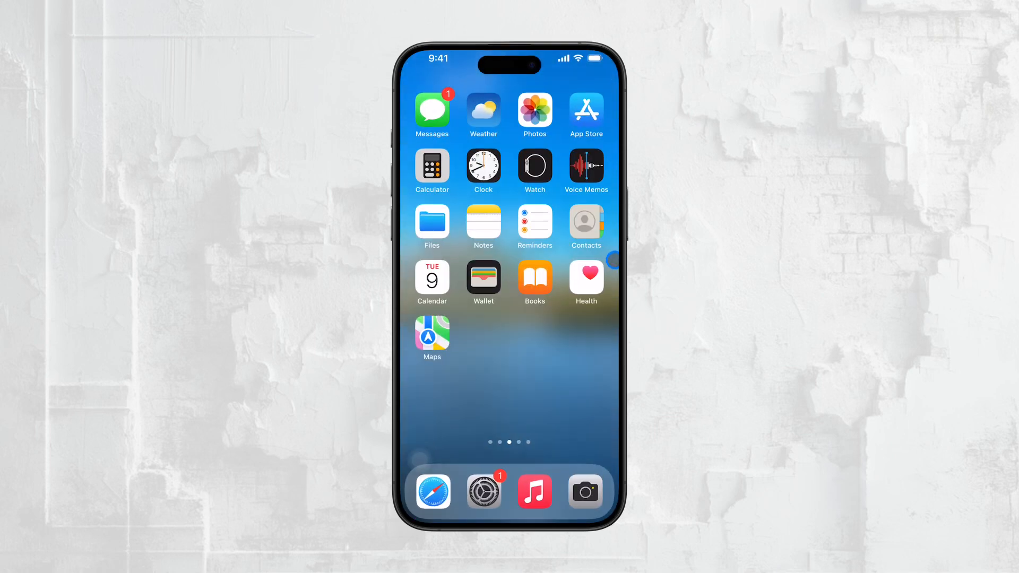
mouse_move(508, 468)
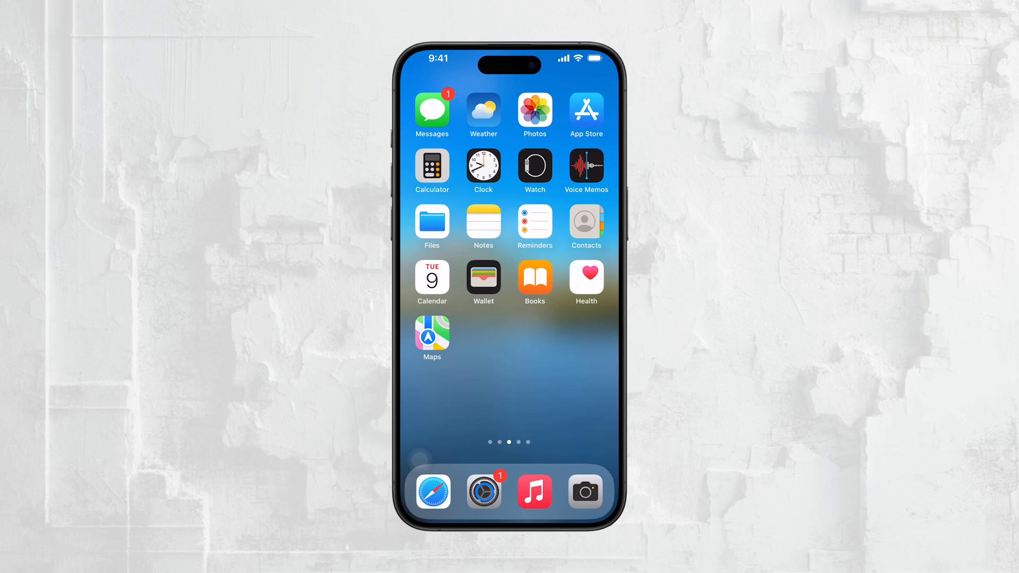
left_click(484, 498)
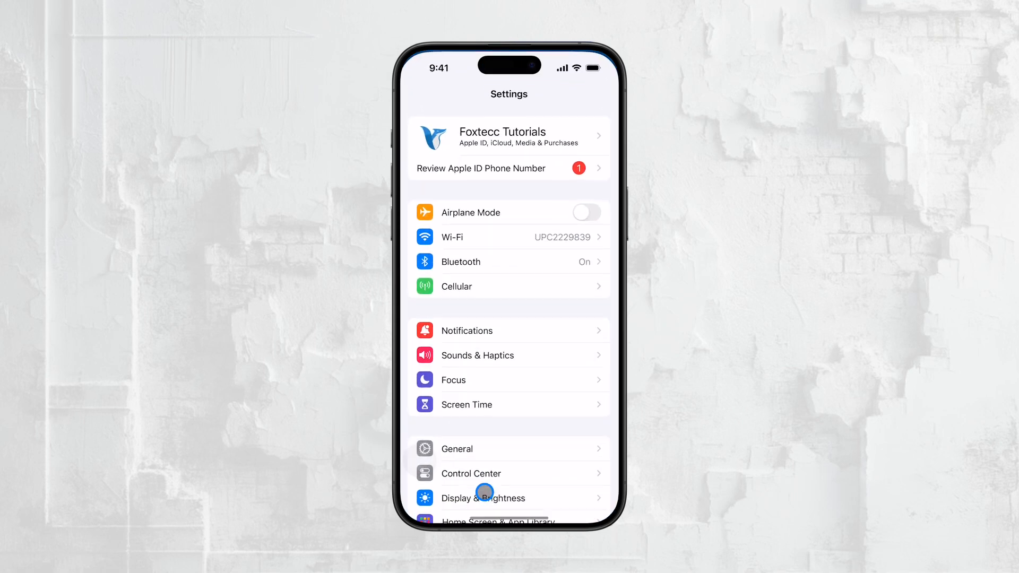
Unlock Known Networks with Face ID and show details of the known network TELUS7161.
left_click(508, 237)
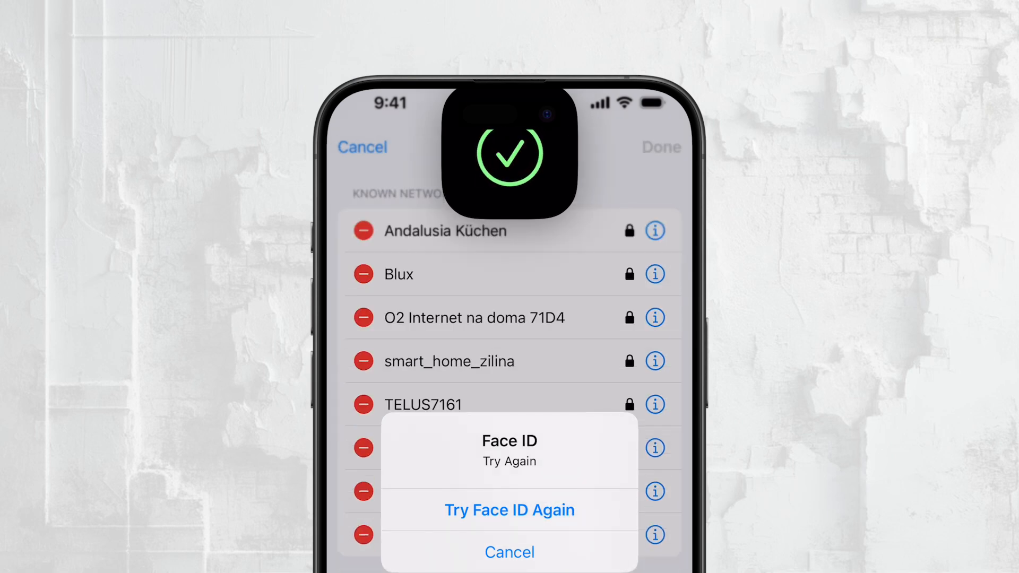
left_click(509, 552)
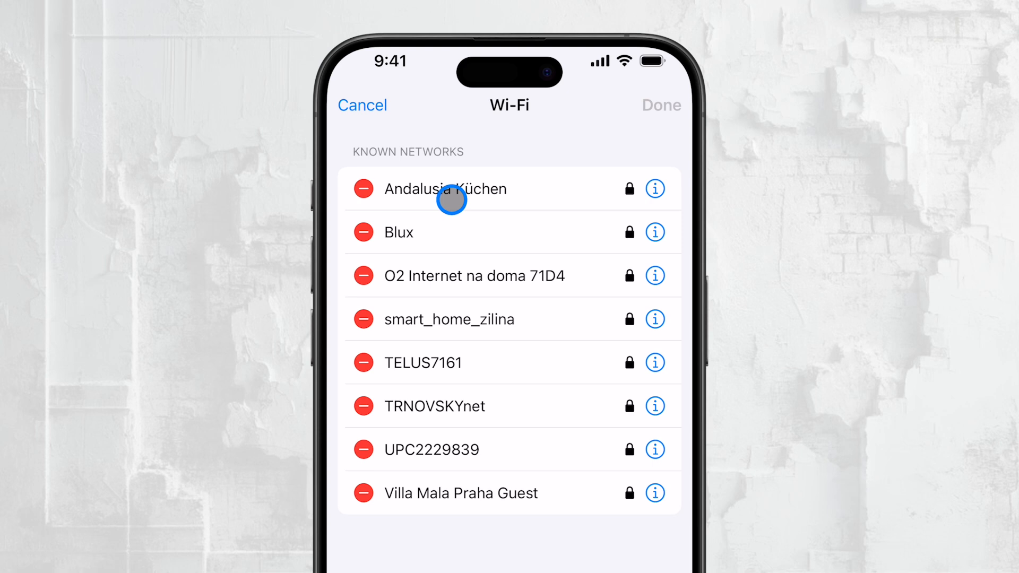
mouse_move(666, 396)
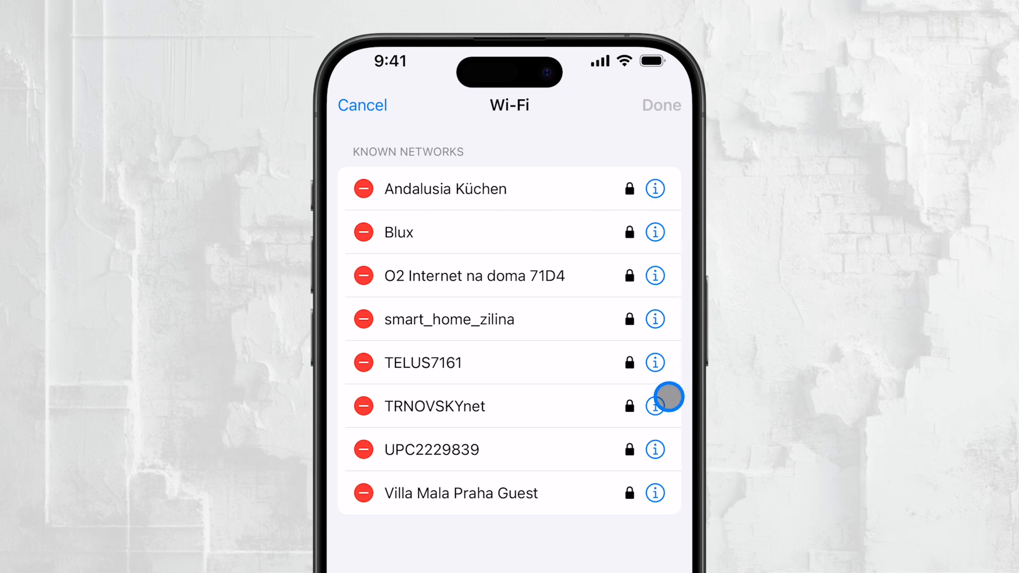
mouse_move(664, 388)
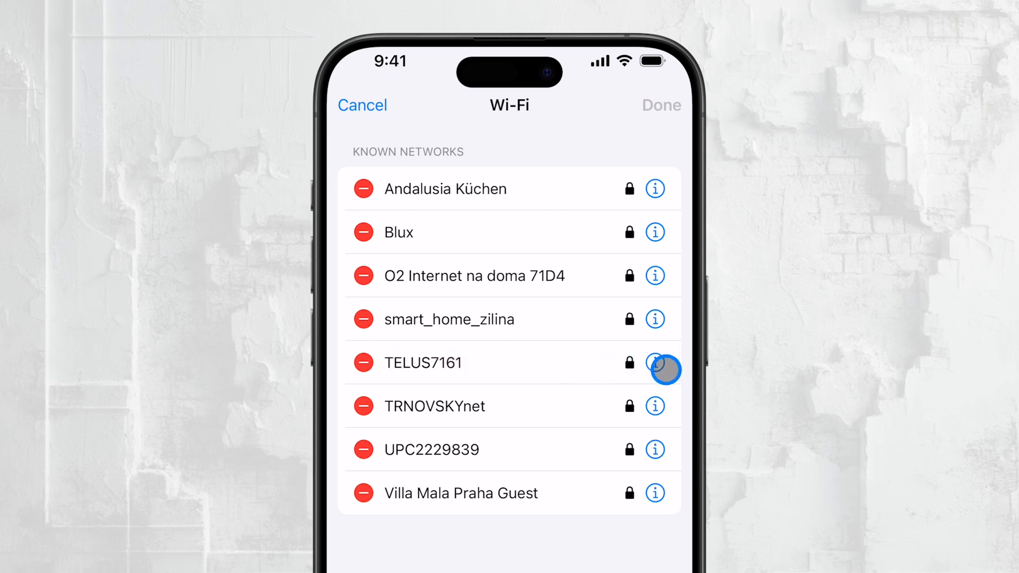
left_click(655, 362)
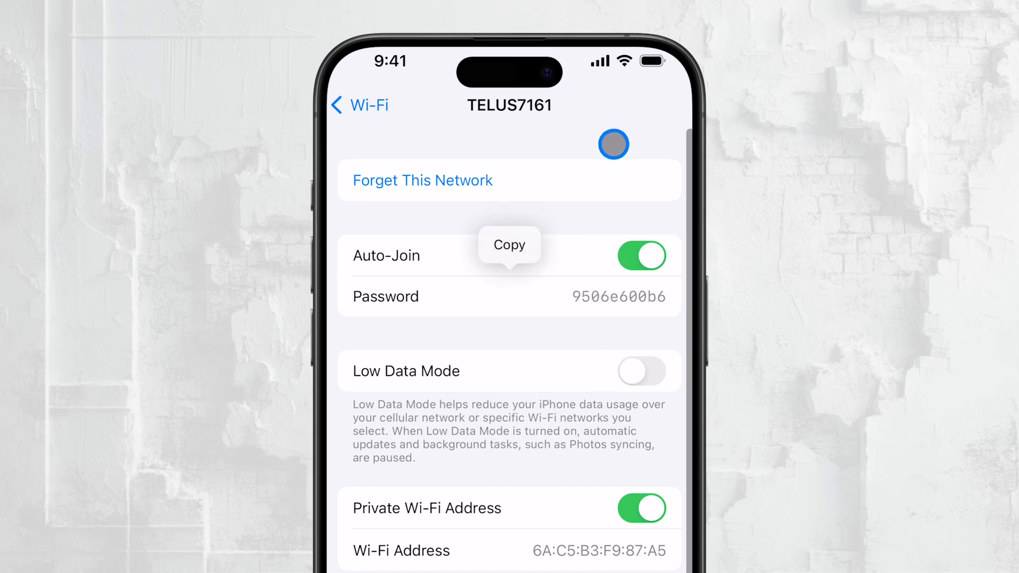
mouse_move(617, 147)
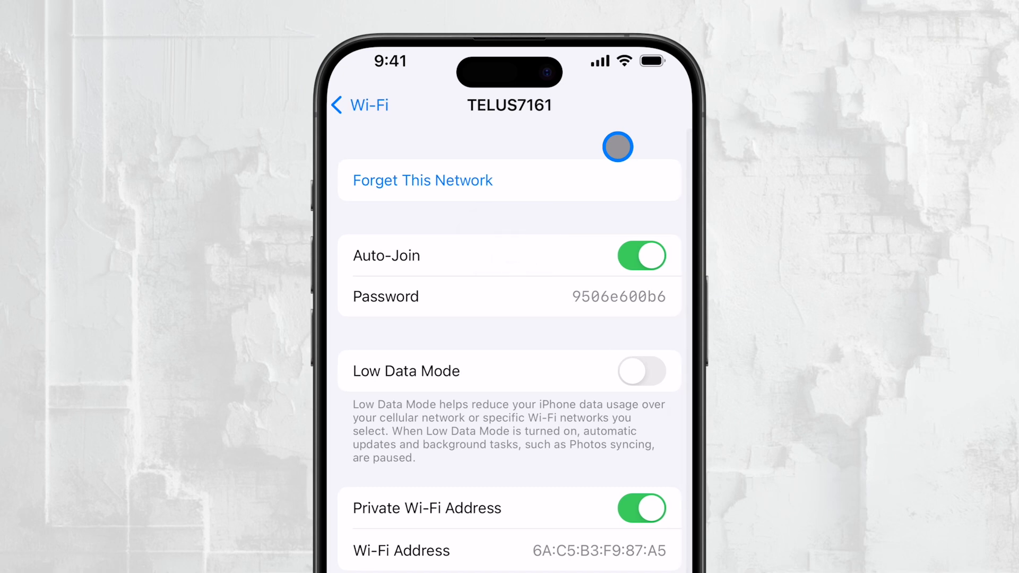
Return from TELUS7161's details to the known networks list.
left_click(360, 105)
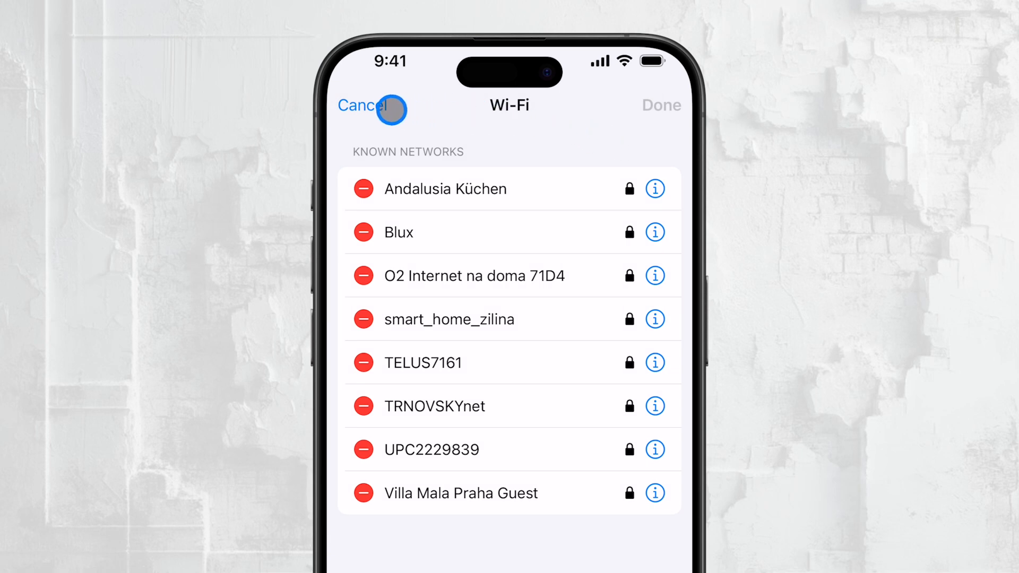
left_click(362, 105)
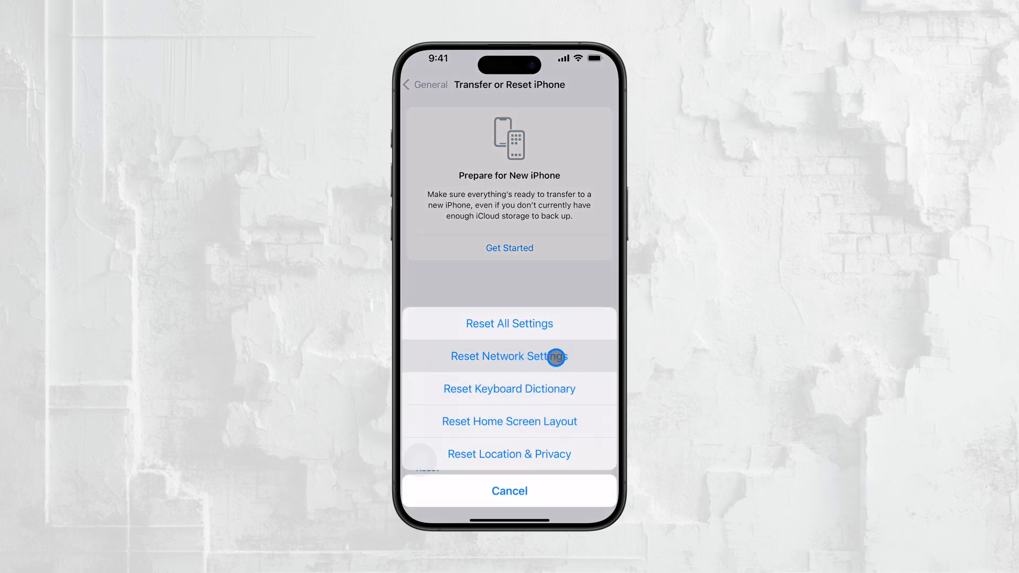
mouse_move(596, 379)
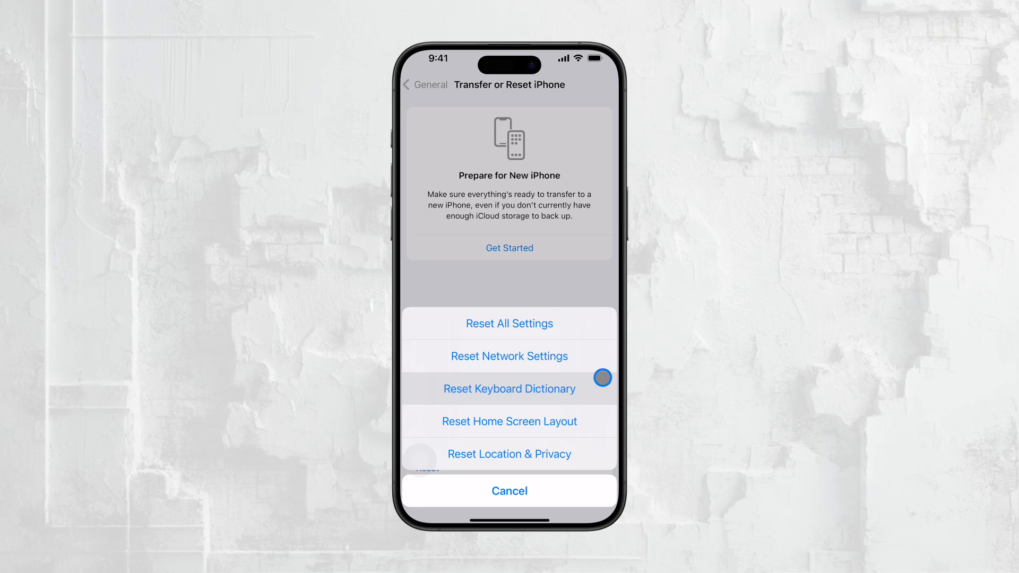
mouse_move(600, 370)
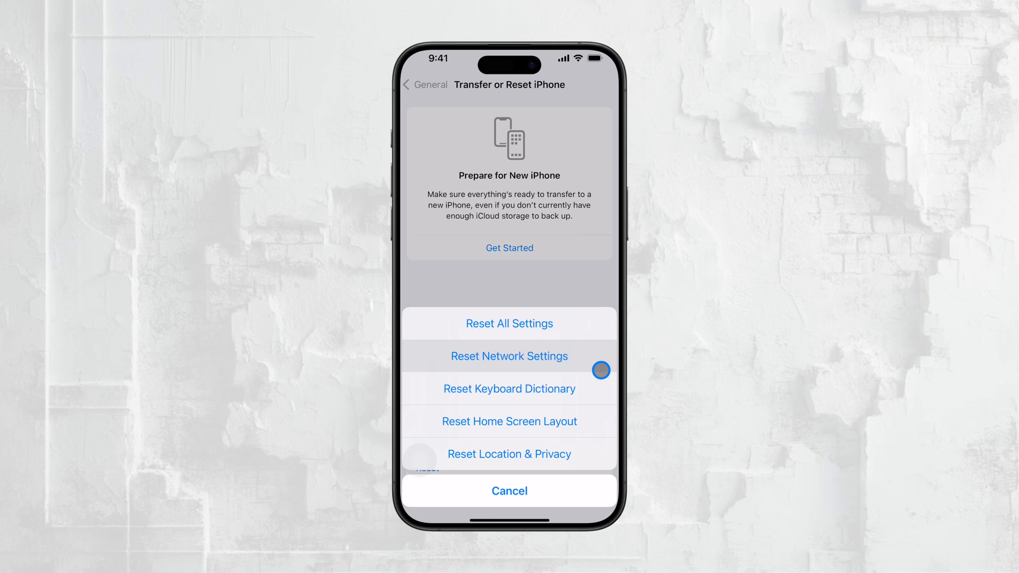
Cancel the Reset action sheet without resetting anything.
left_click(509, 490)
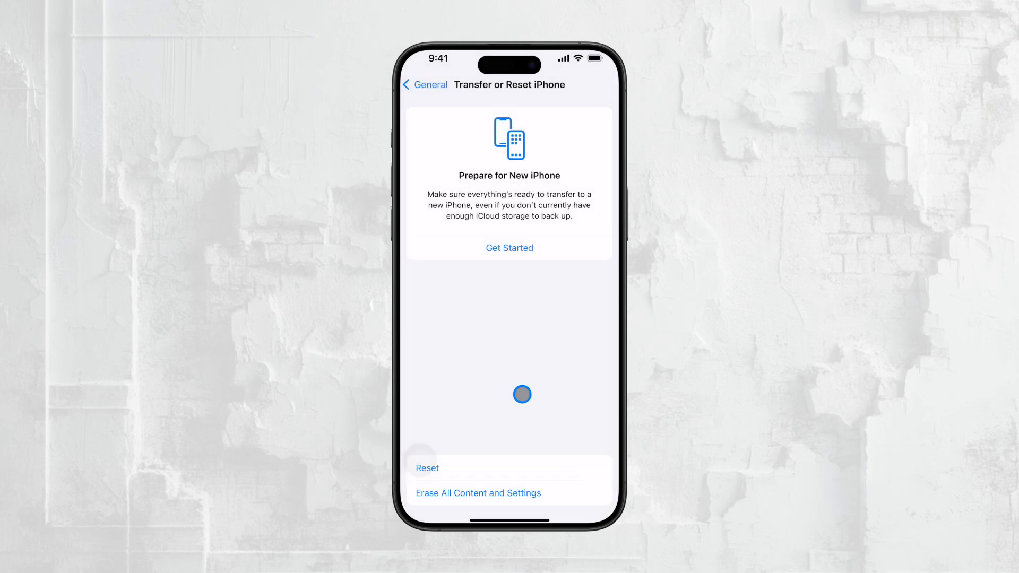